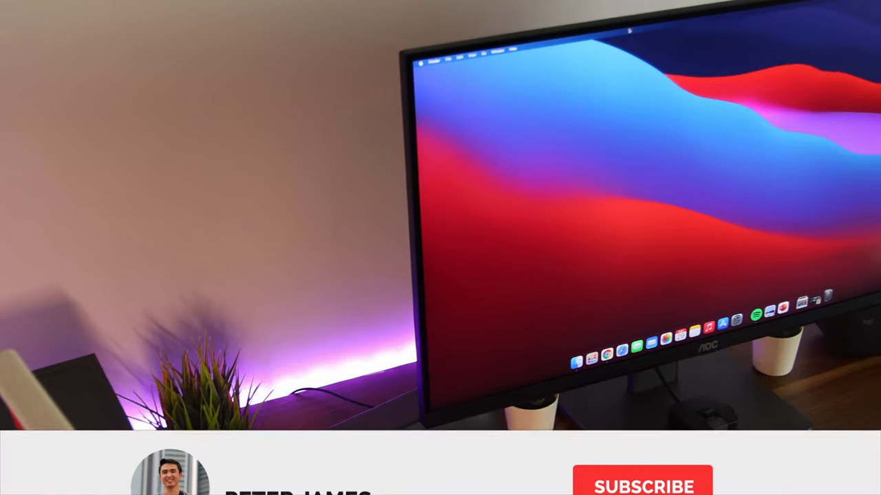
Step: Browse the Amazon 4K monitor results filtered to 30–39.9 inch displays
left_click(644, 435)
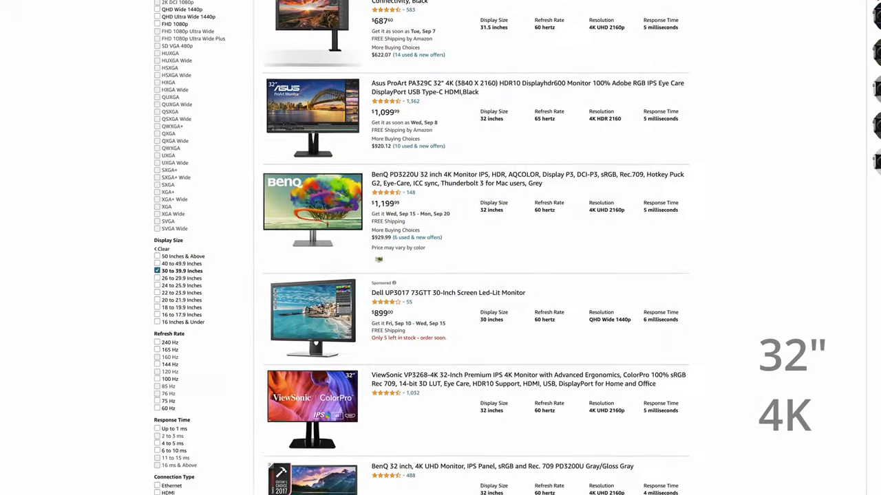
scroll("down", 3)
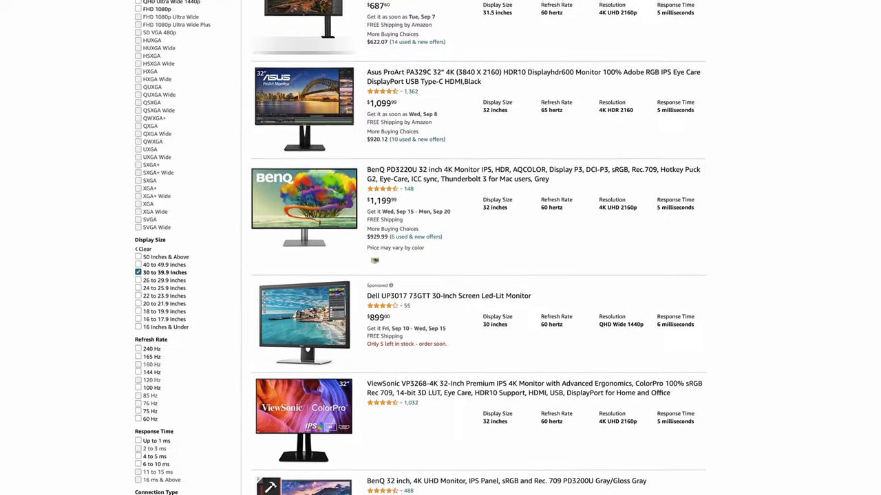
scroll("down", 3)
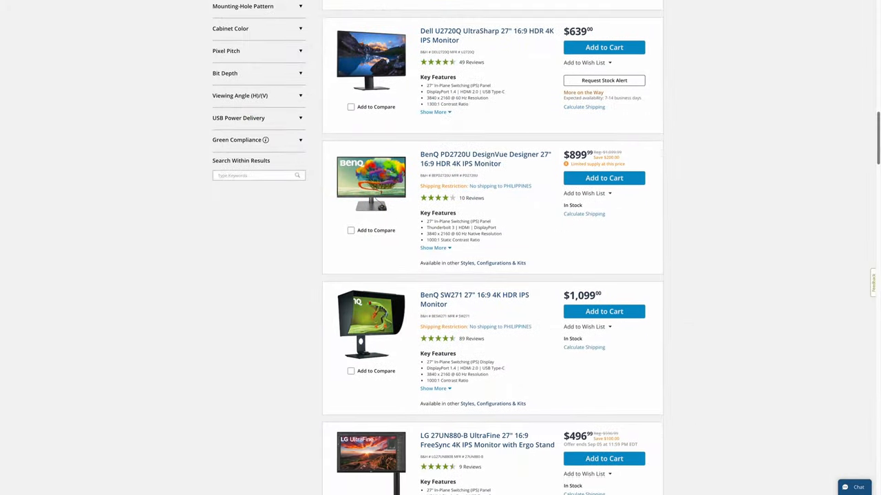
scroll("down", 3)
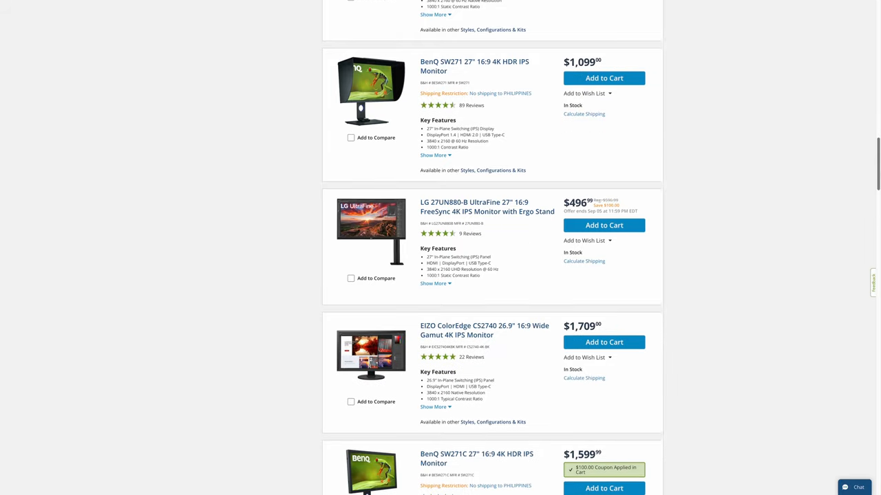
scroll("down", 3)
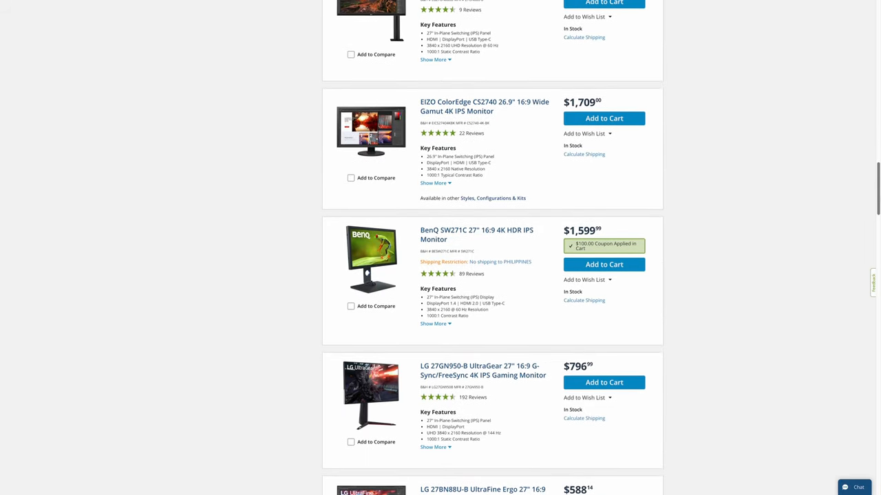
Step: Browse the other retailer's list of 27-inch 4K IPS monitors
scroll("down", 3)
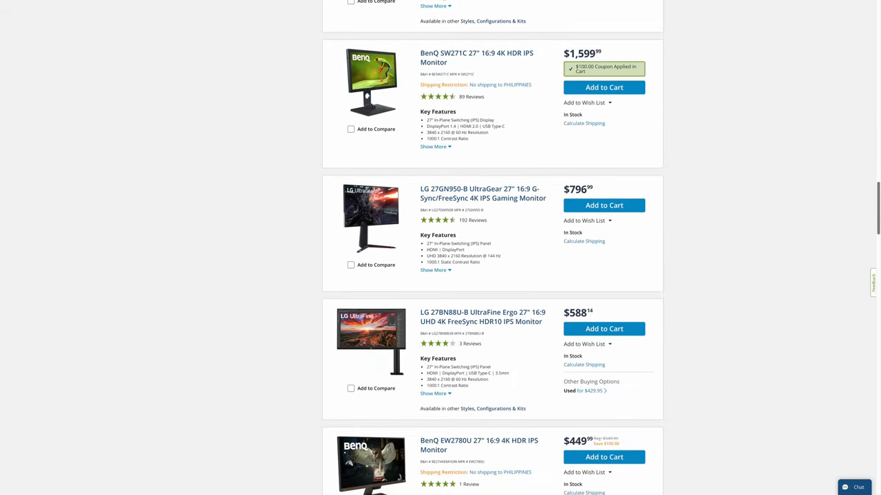
scroll("down", 3)
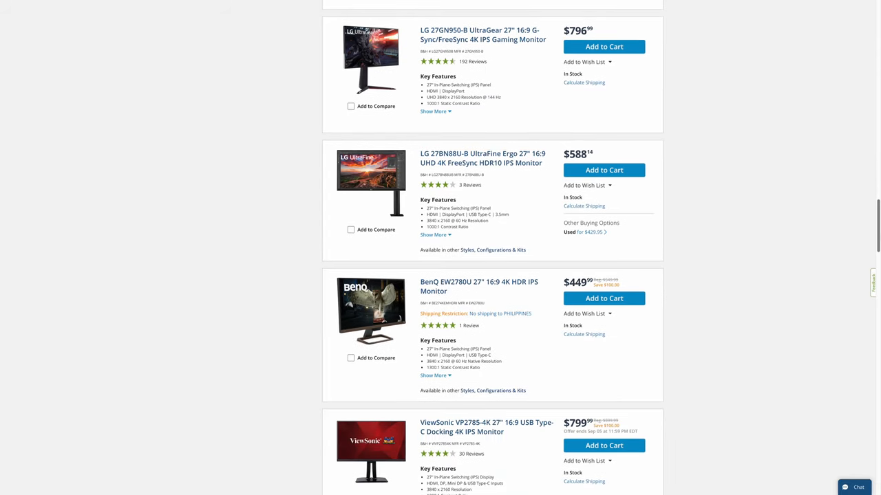
scroll("down", 3)
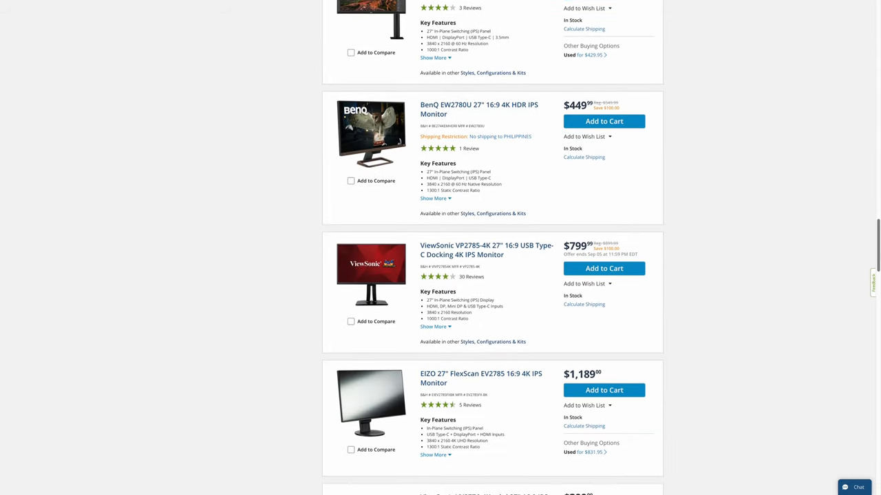
scroll("down", 3)
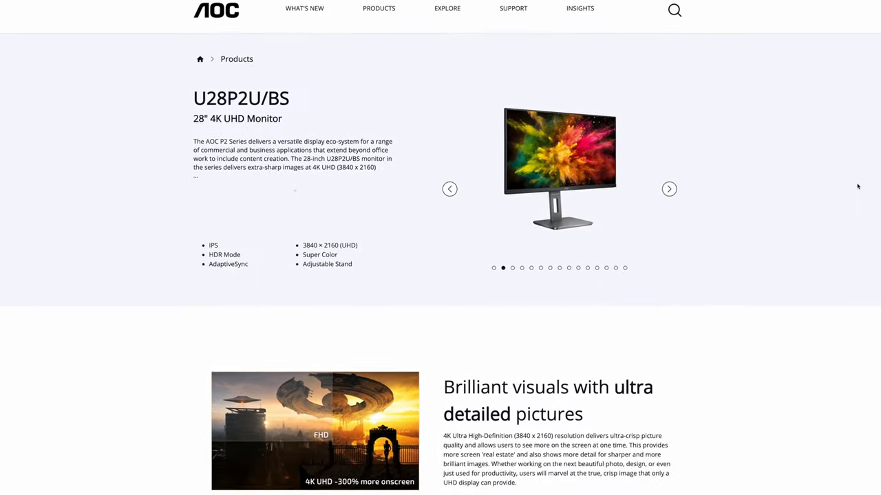
Step: Review the AOC U28P2U/BS page, then show YouTube's quality list with the 2160p option
scroll("down", 3)
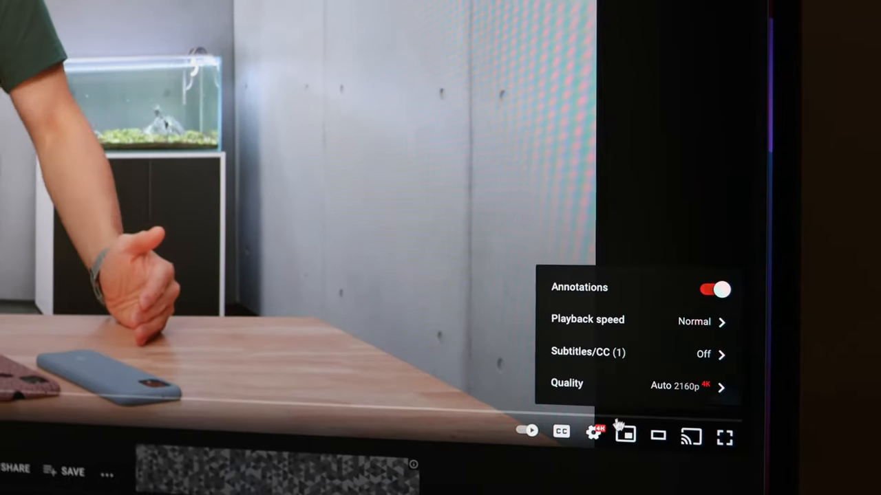
left_click(567, 383)
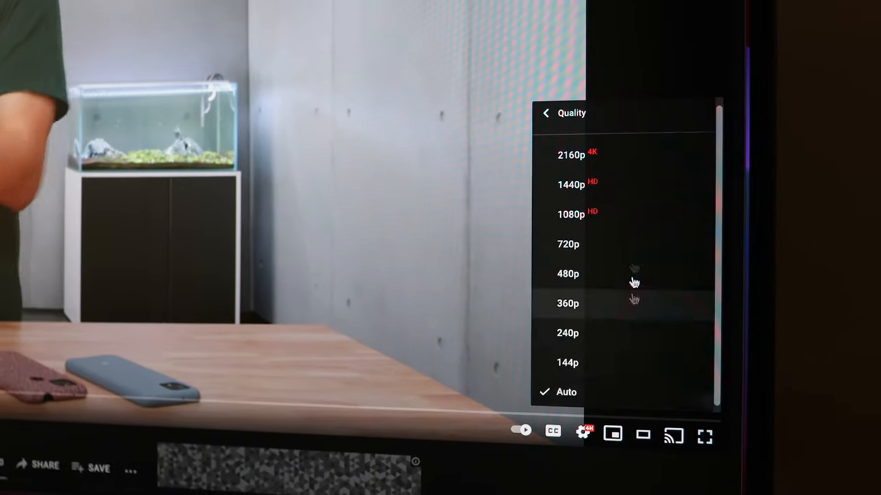